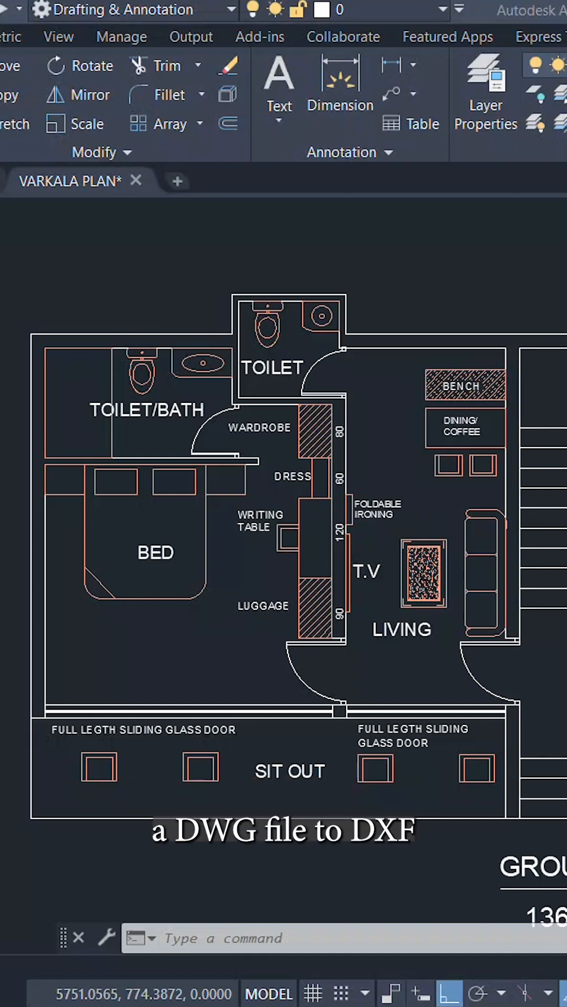
Show the application menu's recent drawings list for the VARKALA PLAN file.
click(25, 26)
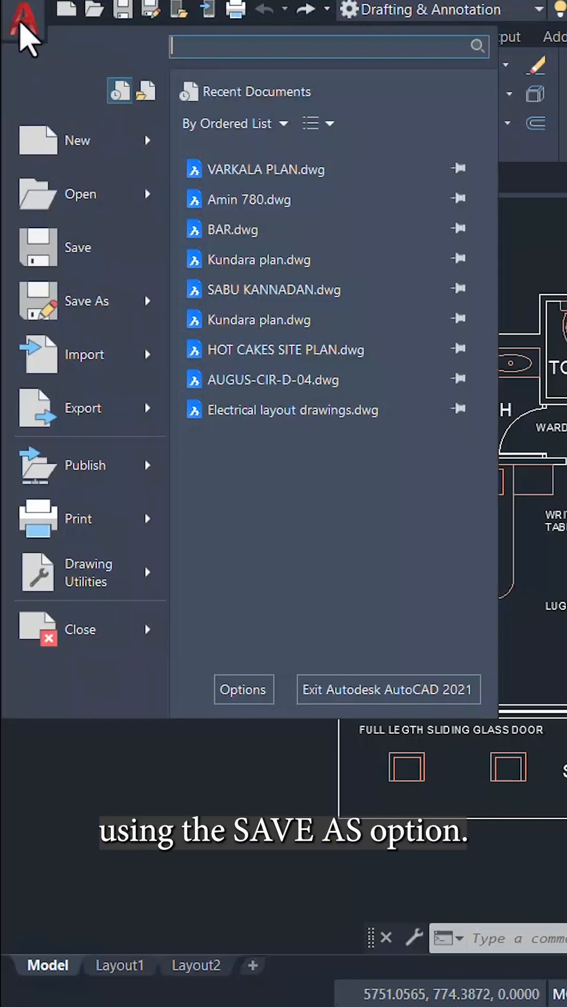
Save the drawing as VARKALA PLAN.dxf, then bring back the application menu.
click(87, 301)
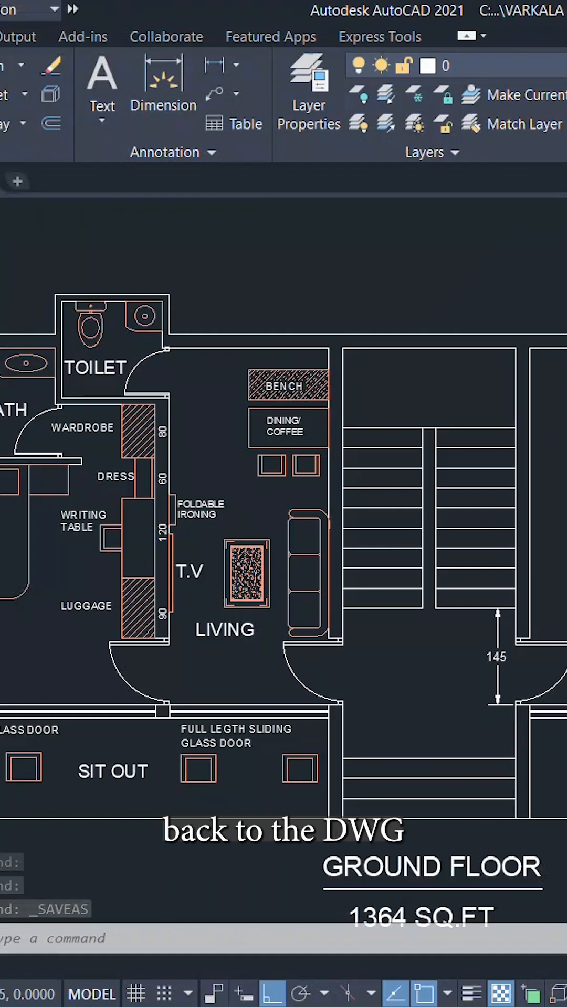
click(24, 23)
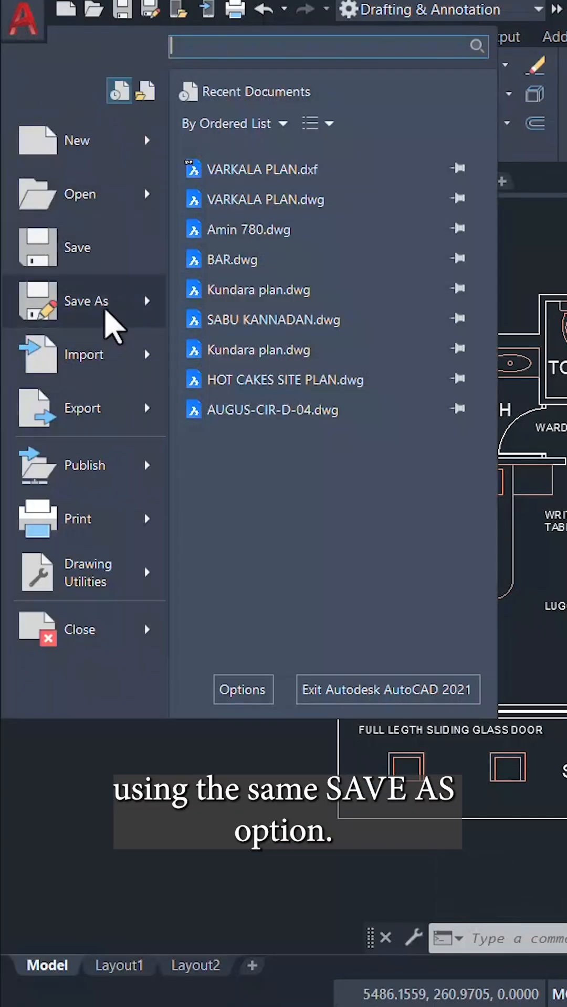